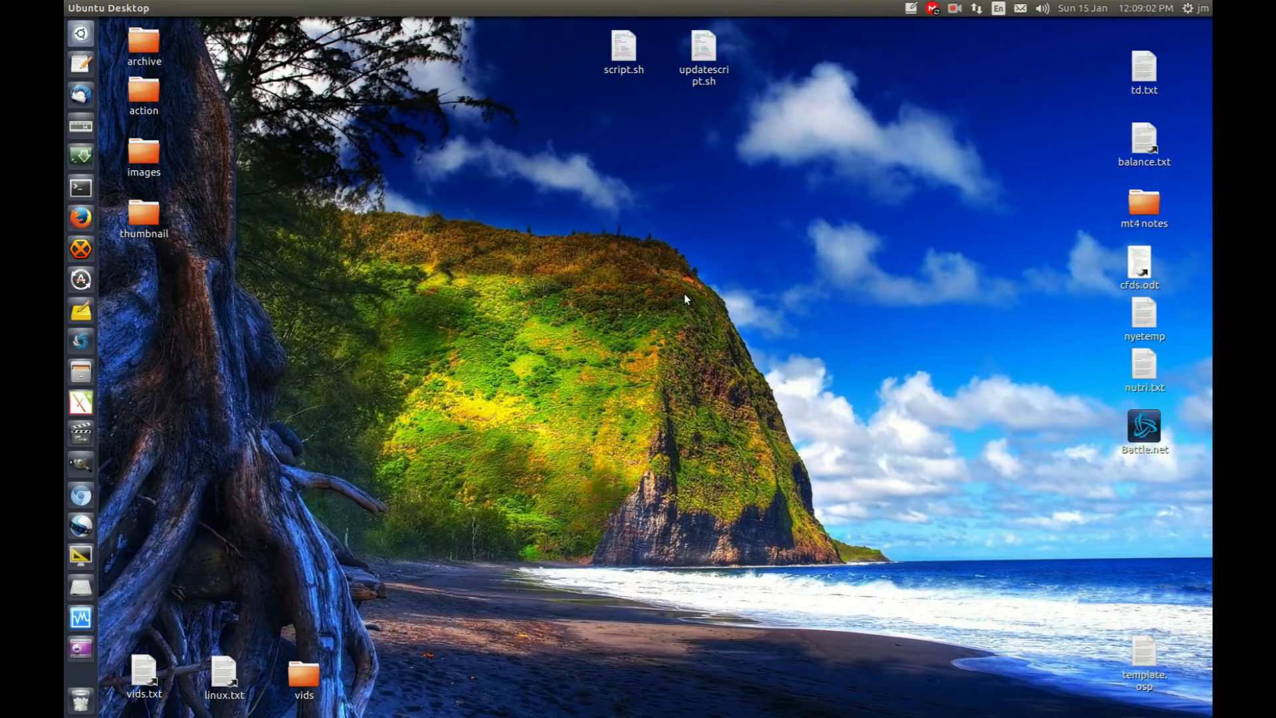
mouse_move(672, 307)
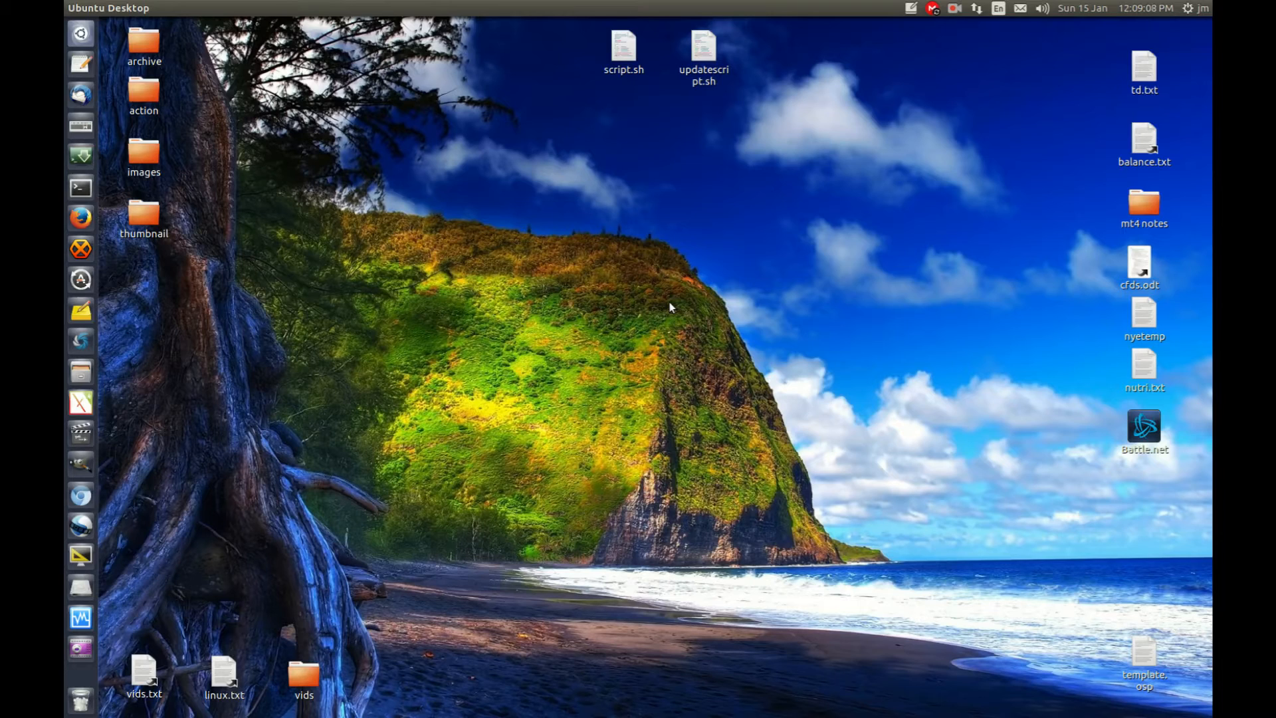
mouse_move(81, 196)
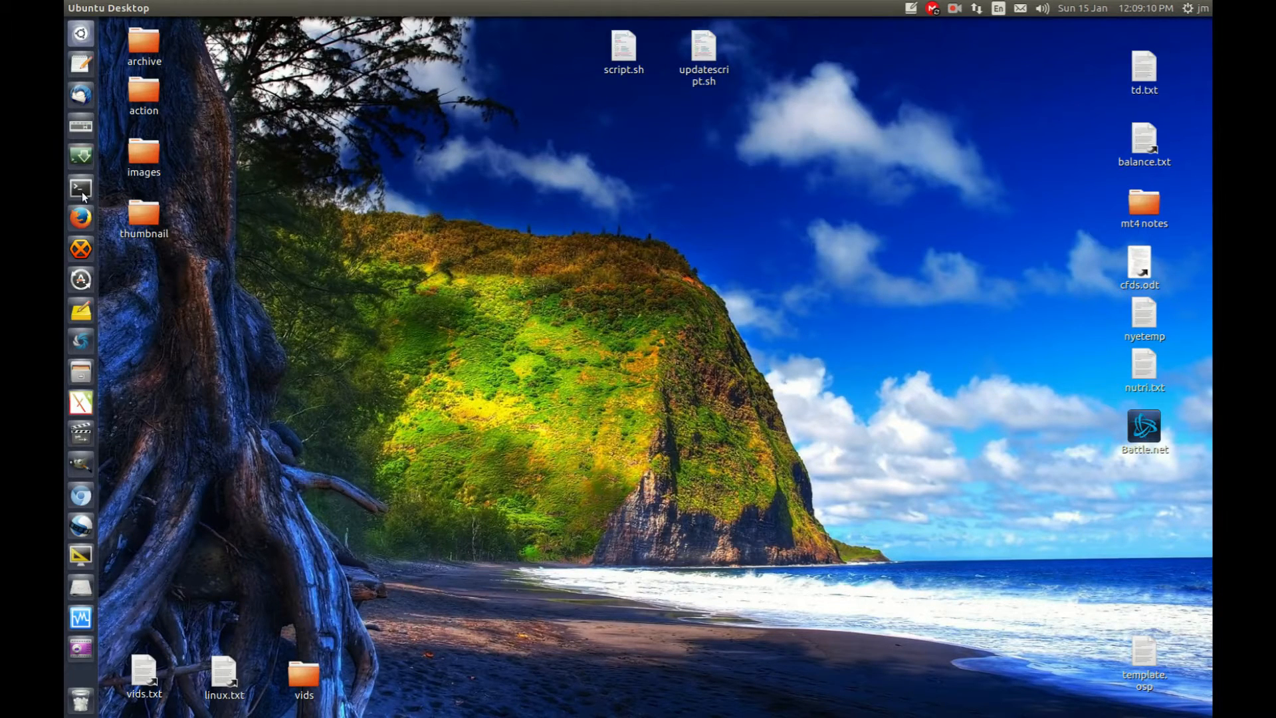
Launch openshot-qt plainly from a terminal, then close that terminal and its process.
click(81, 187)
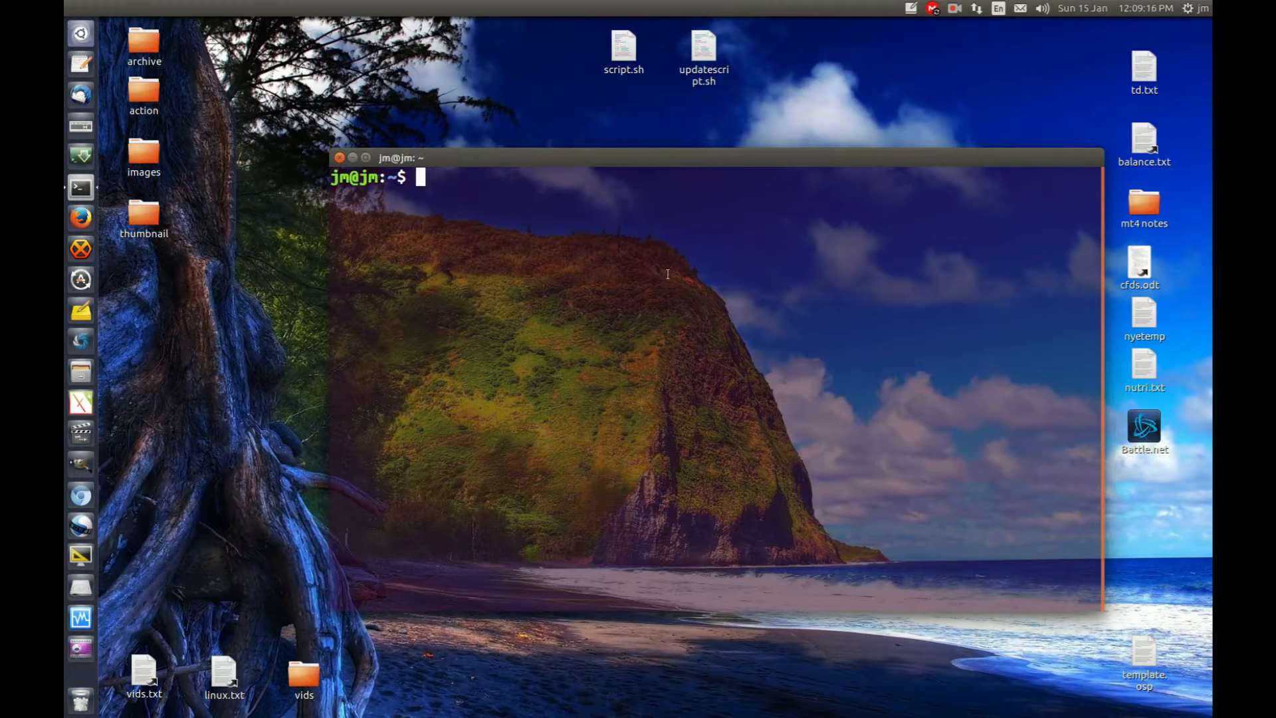
text(open)
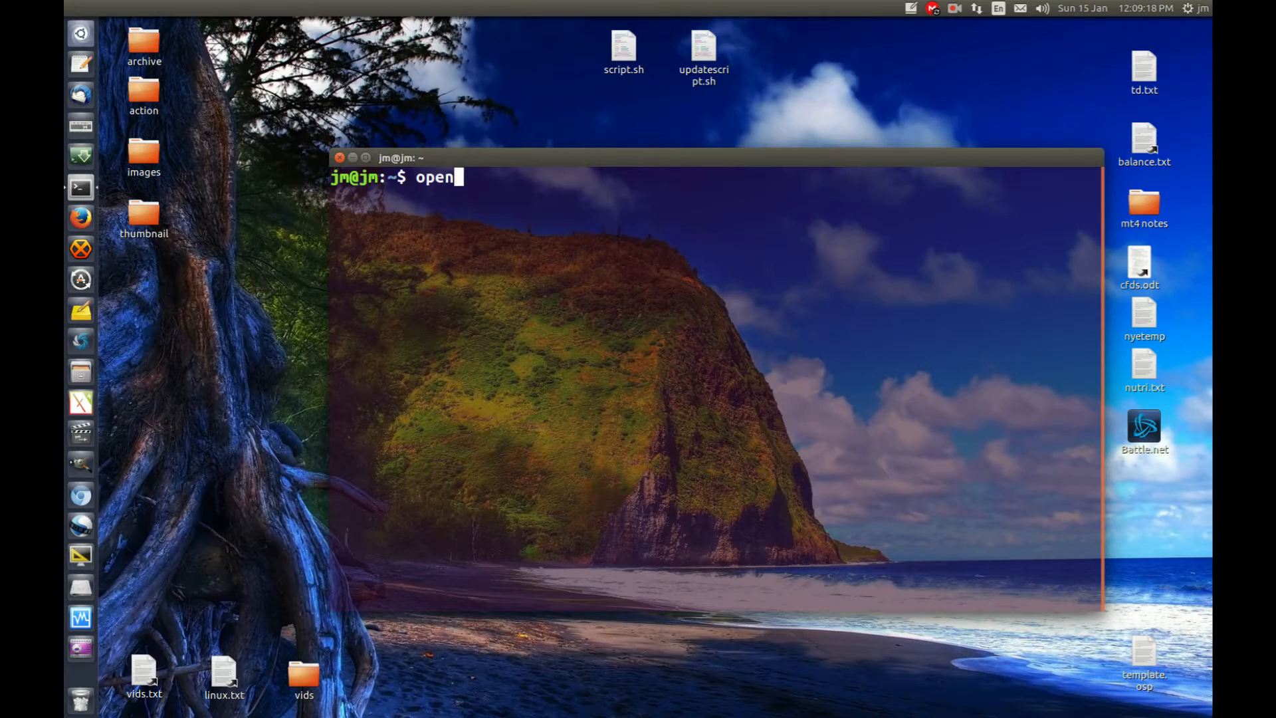
text(shot-qt)
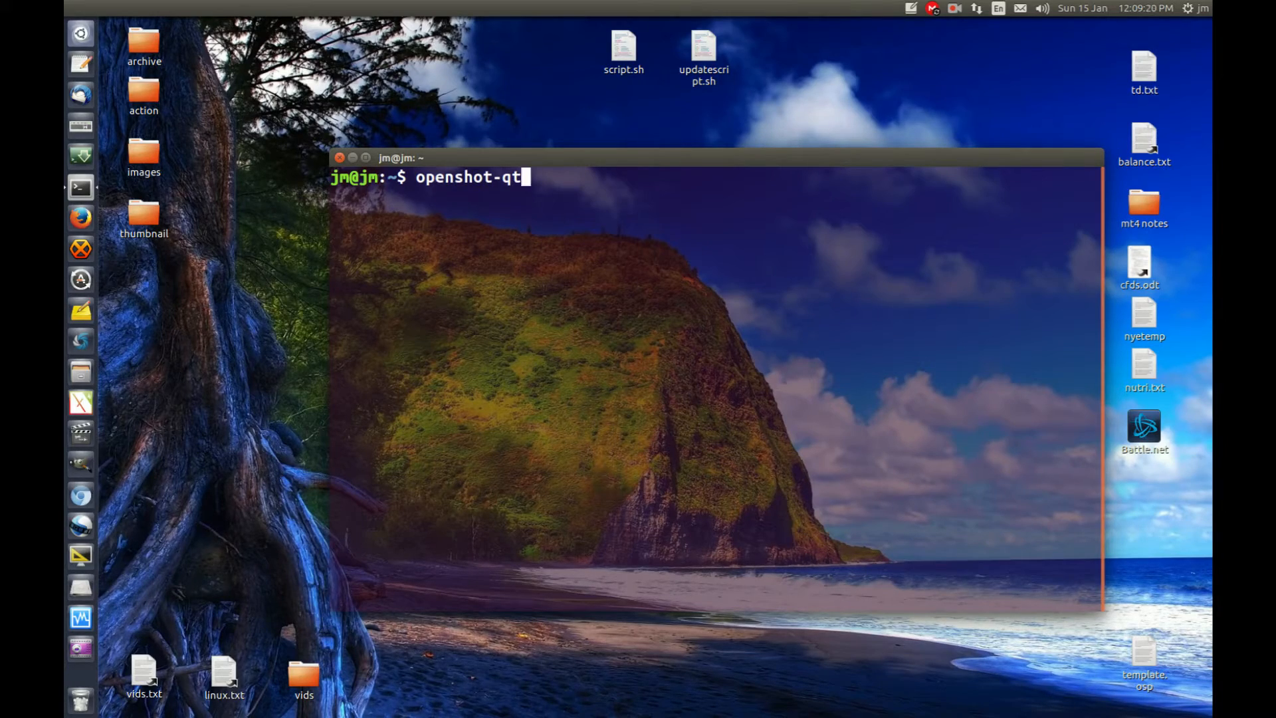
key(Return)
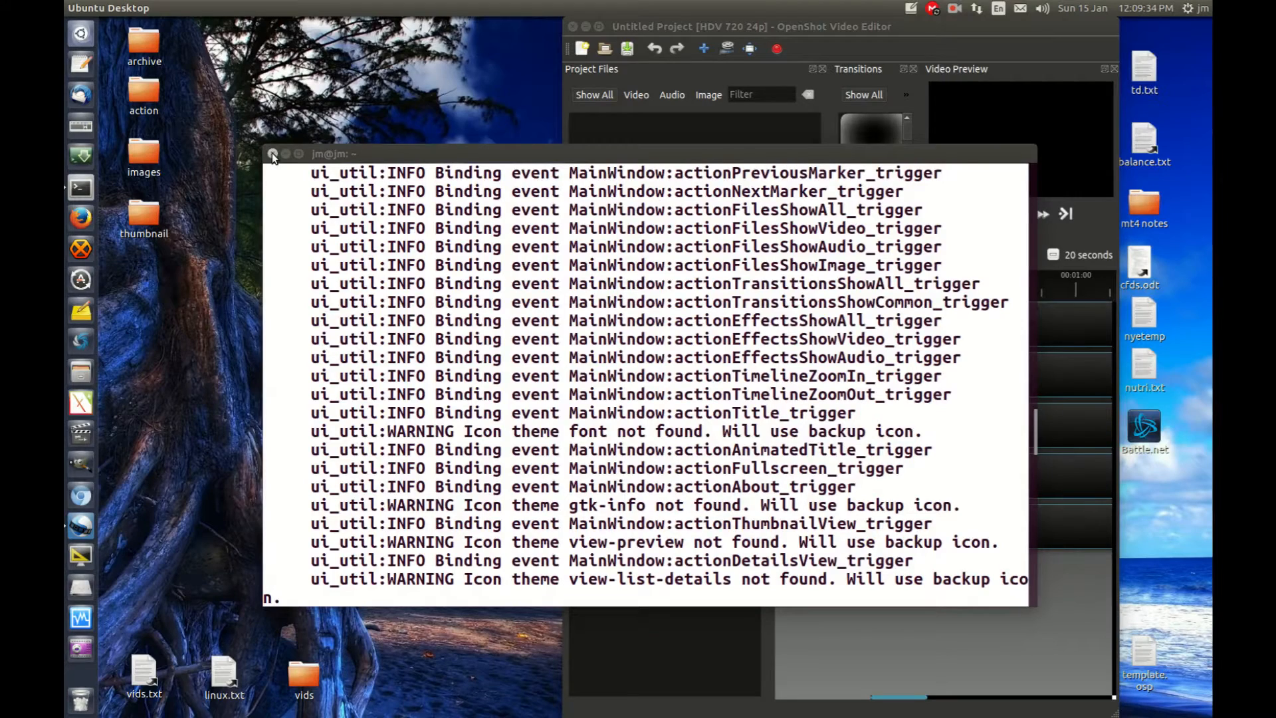
click(272, 154)
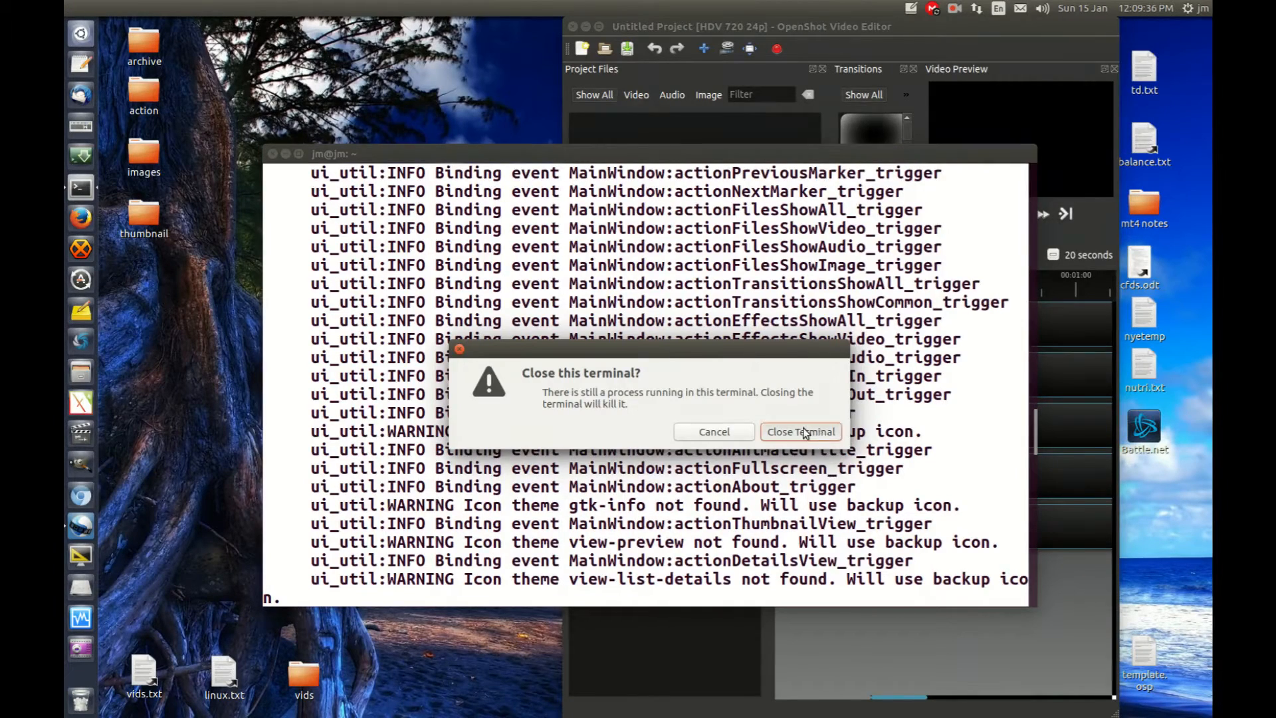
click(799, 431)
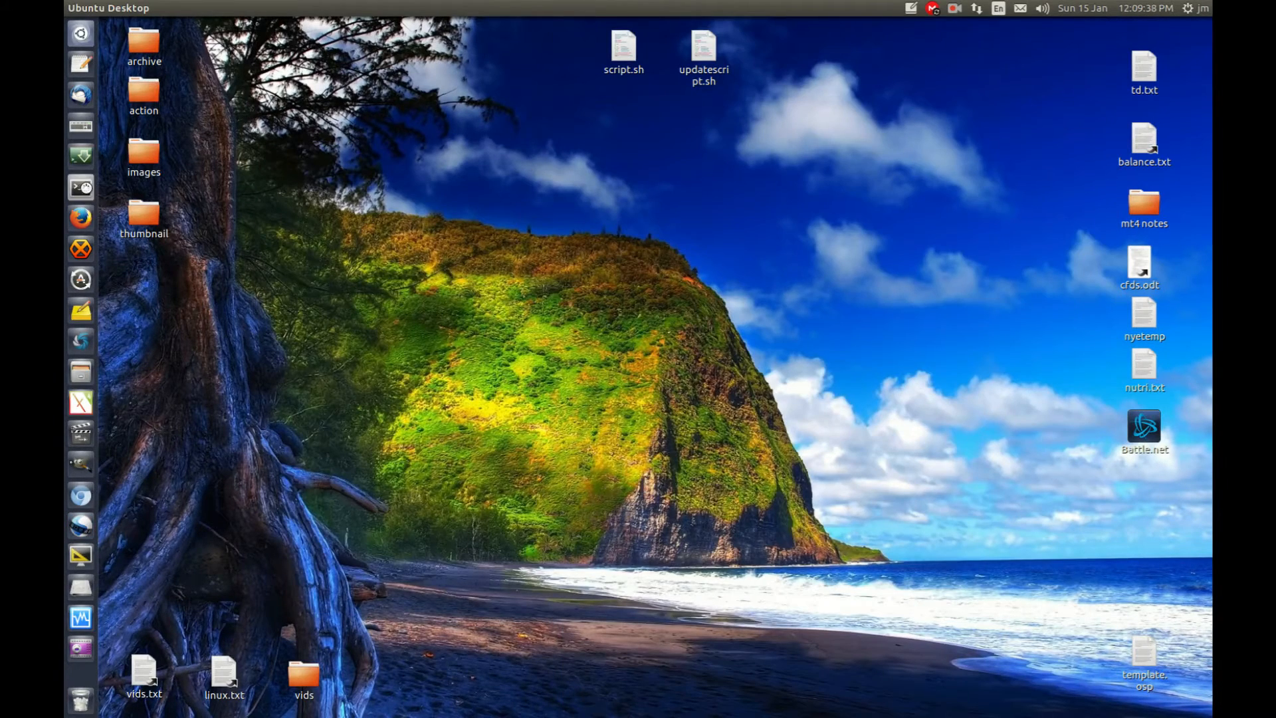
In a fresh terminal, run 'openshot-qt &>> ~/Desktop/somefile.txt' to append OpenShot's output to the file.
click(81, 188)
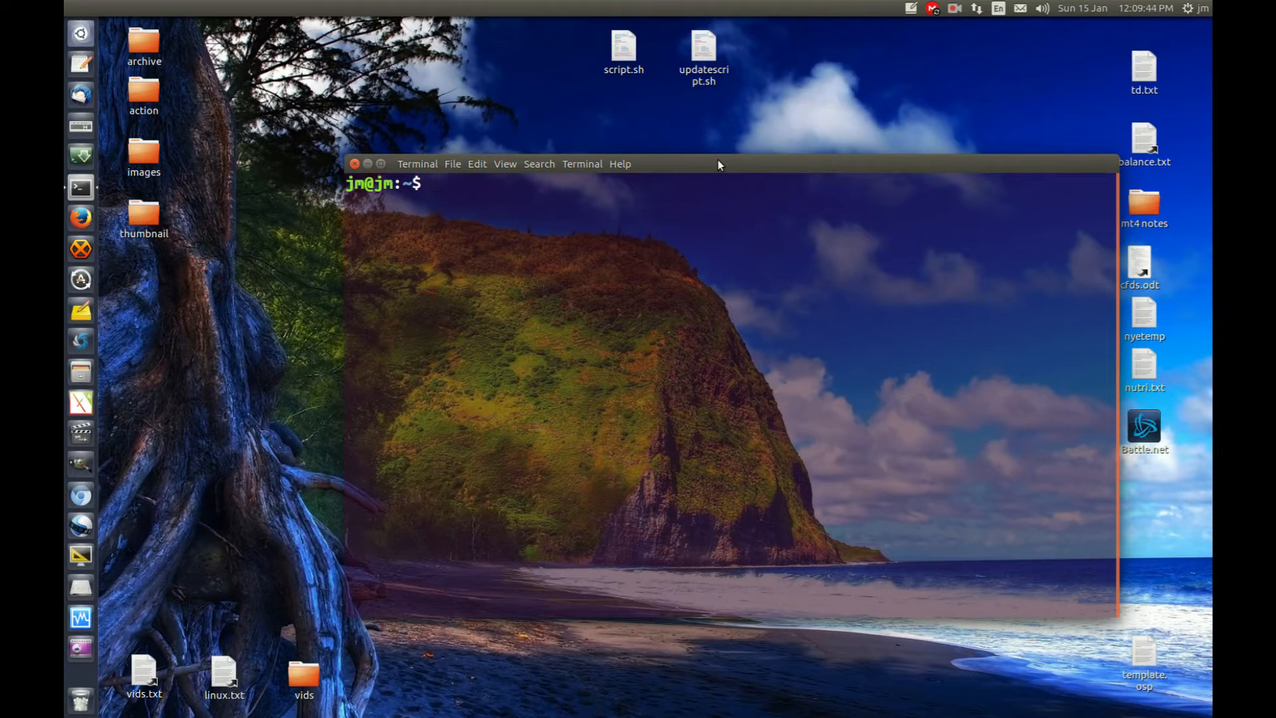
text(somecommand)
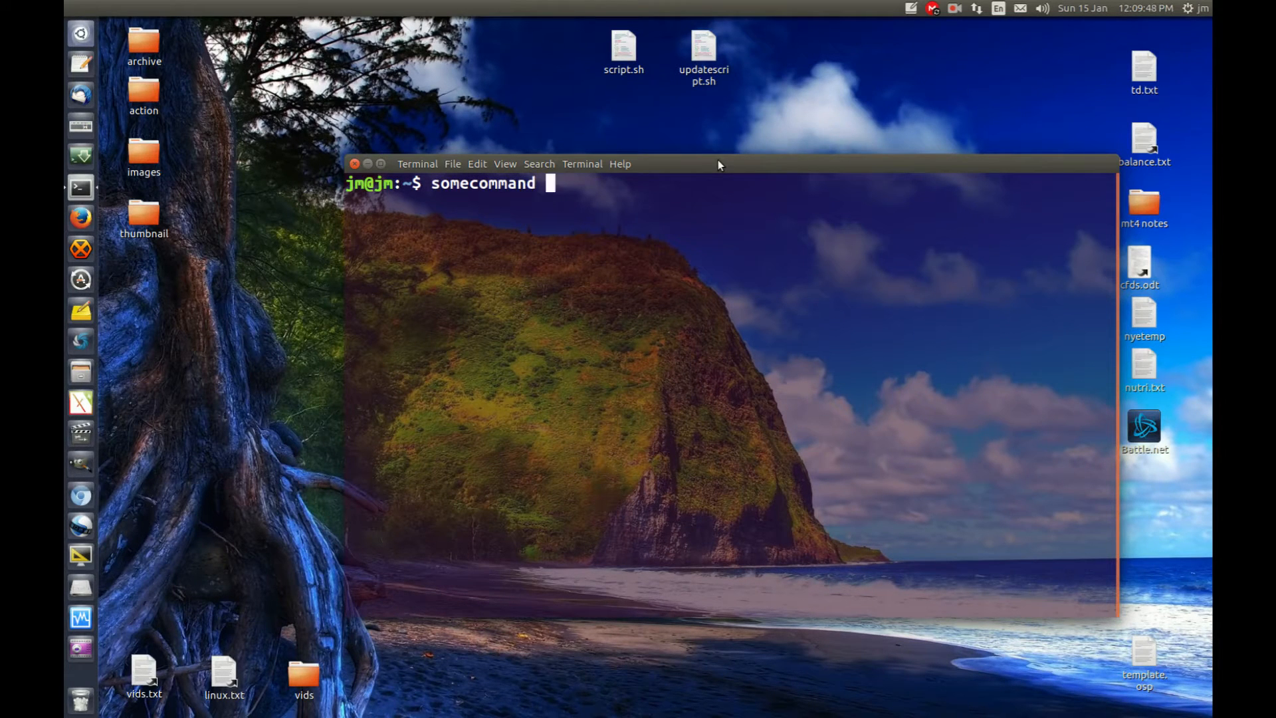
text(&>>)
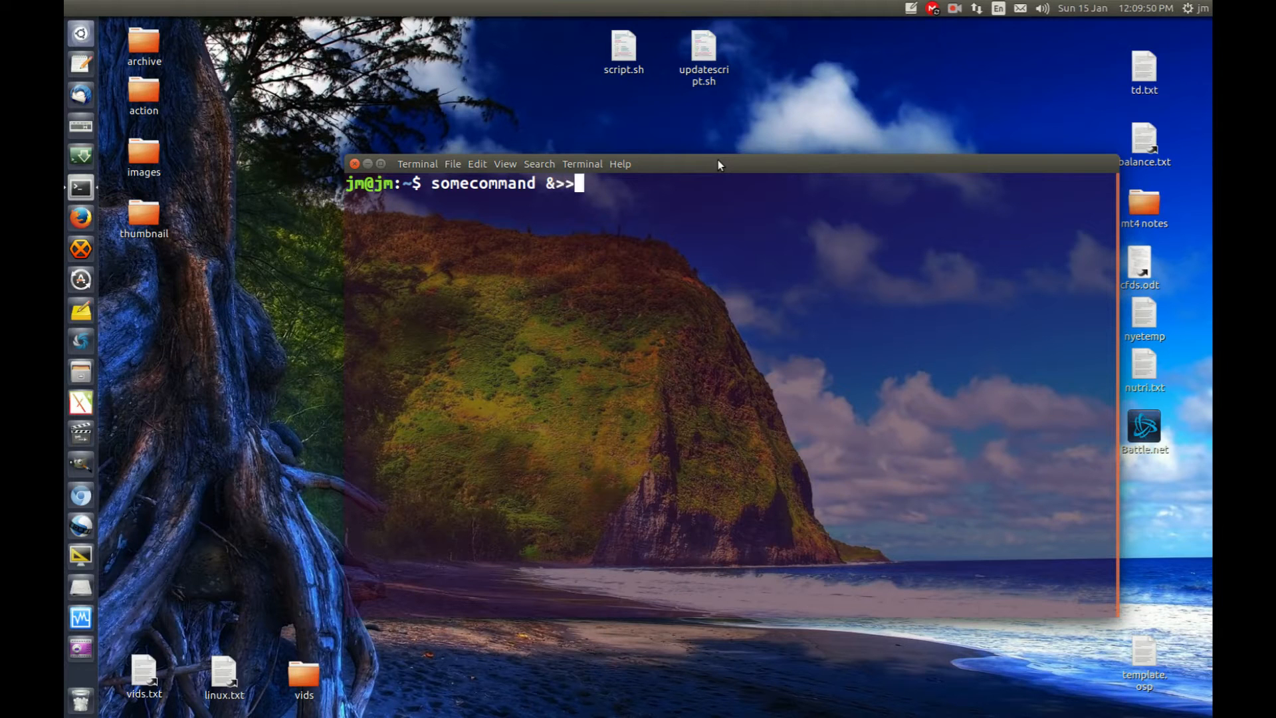
text(somefile)
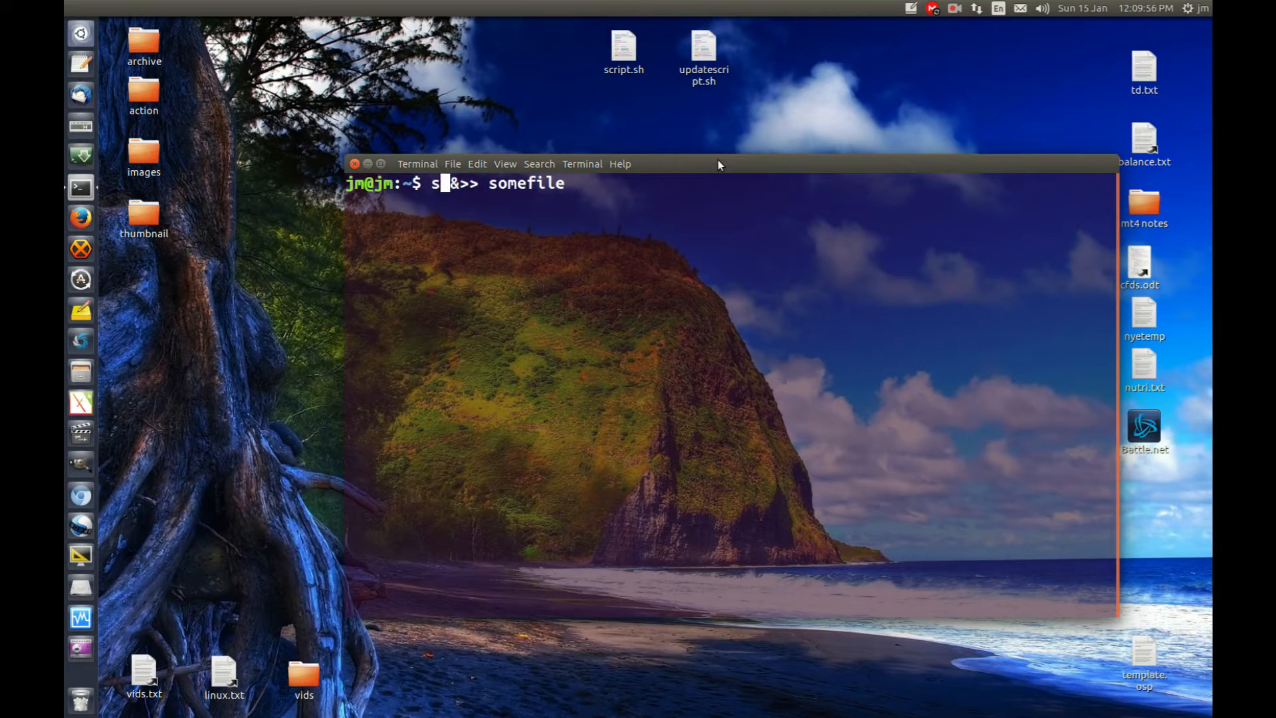
text(opens)
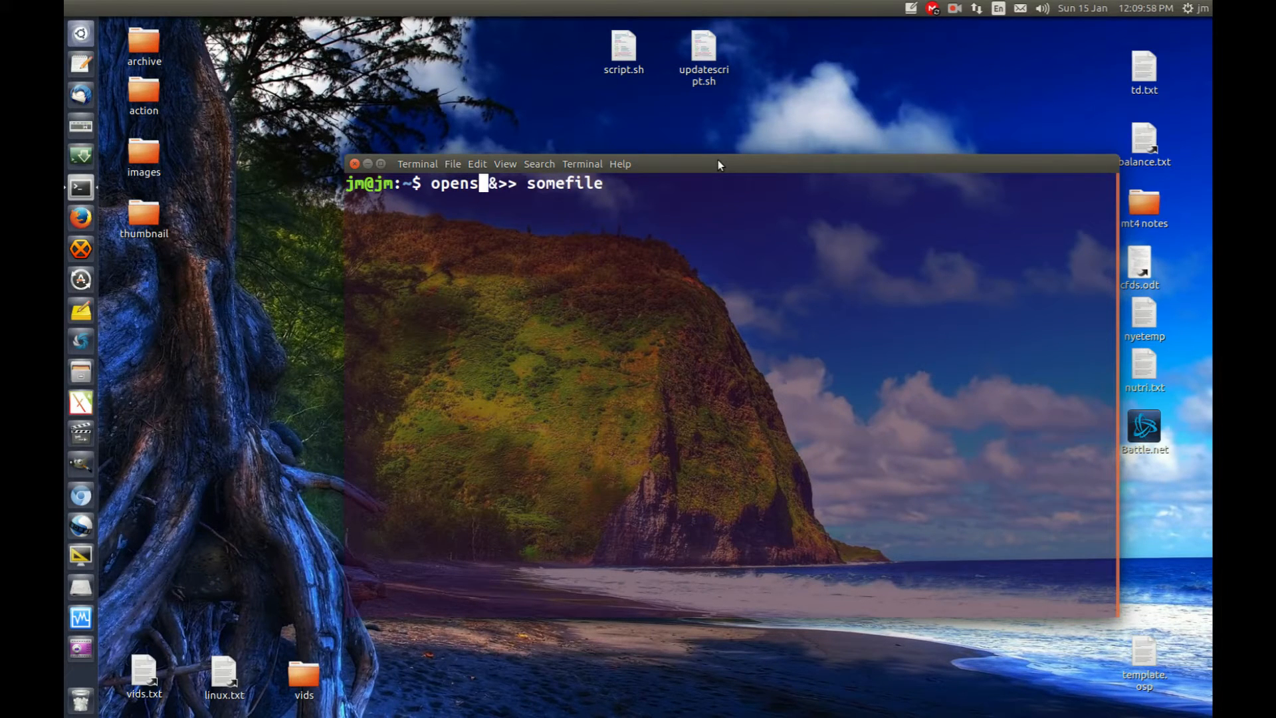
text(hot-qt)
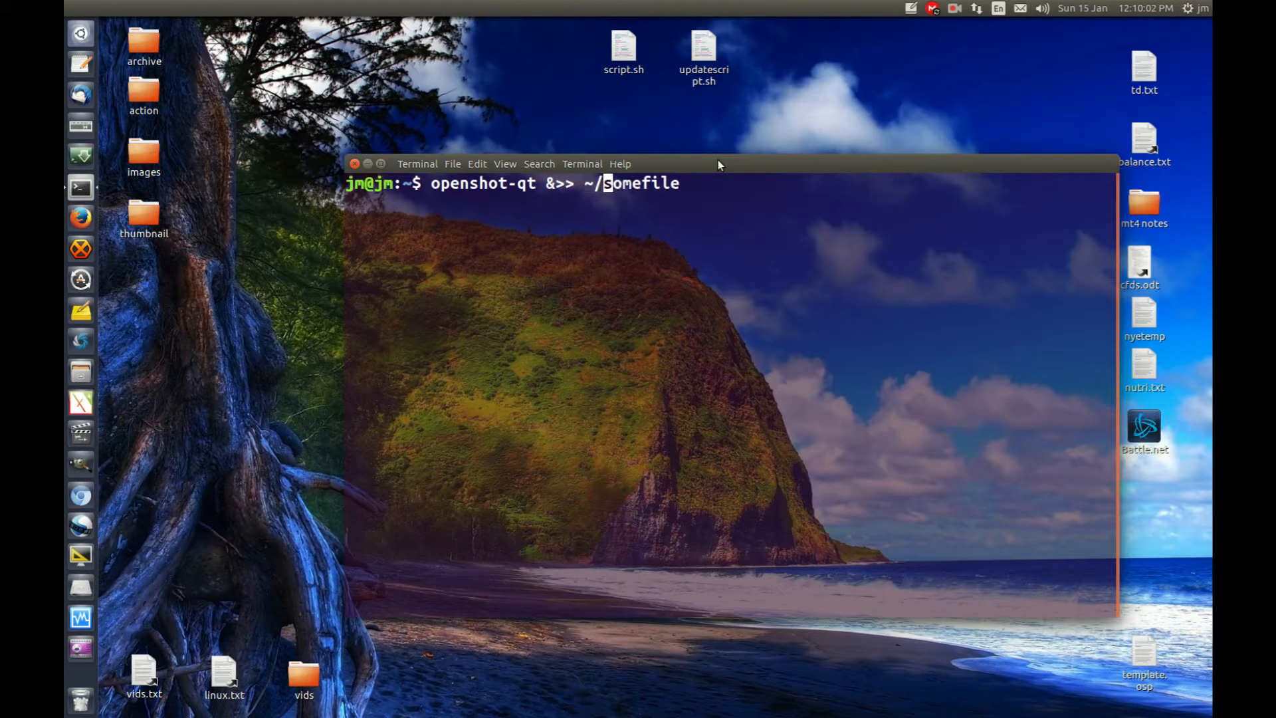
text(Desktop/)
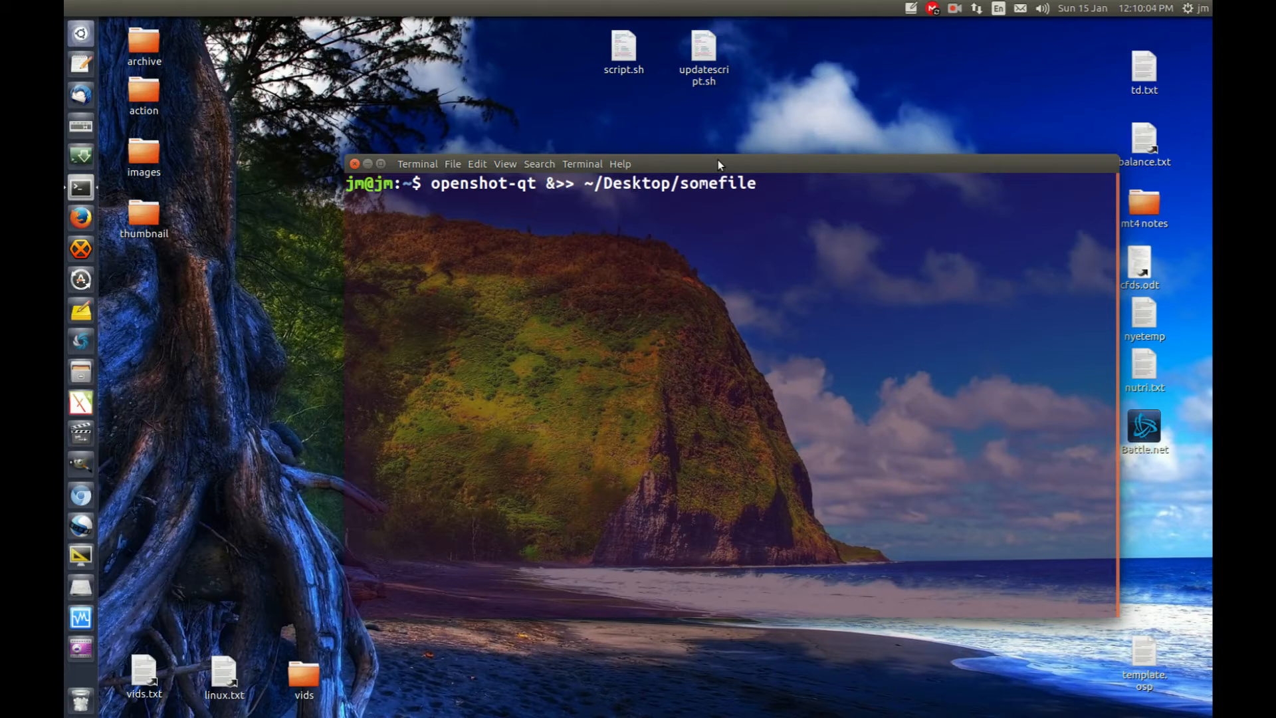
text(.txt)
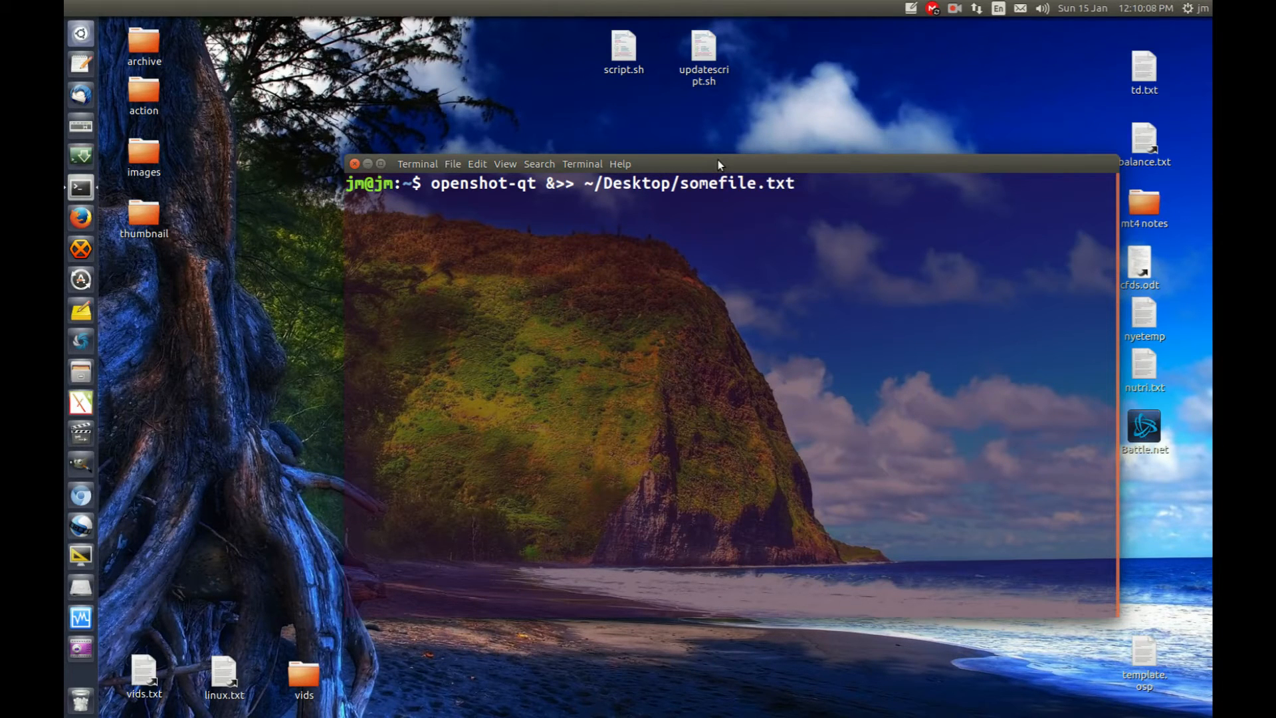
key(Return)
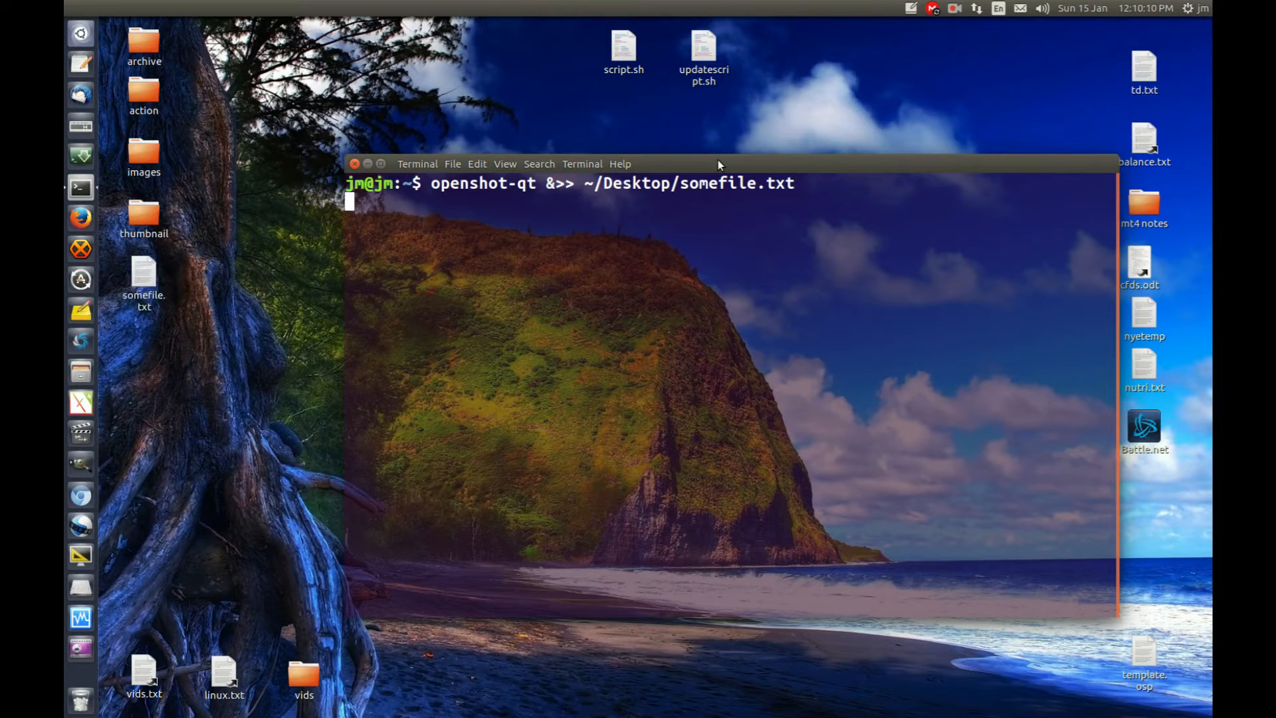
key(Return)
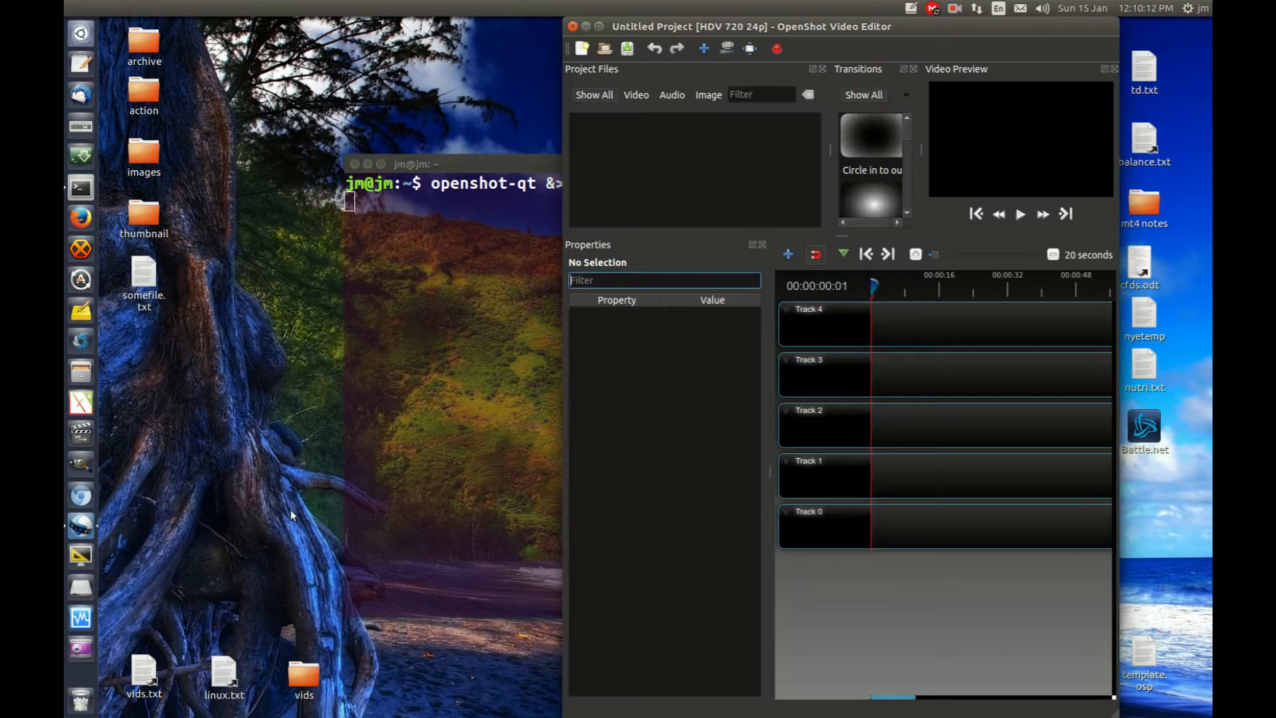
Move the OpenShot window aside and open somefile.txt from the desktop in gedit.
drag(748, 26, 810, 27)
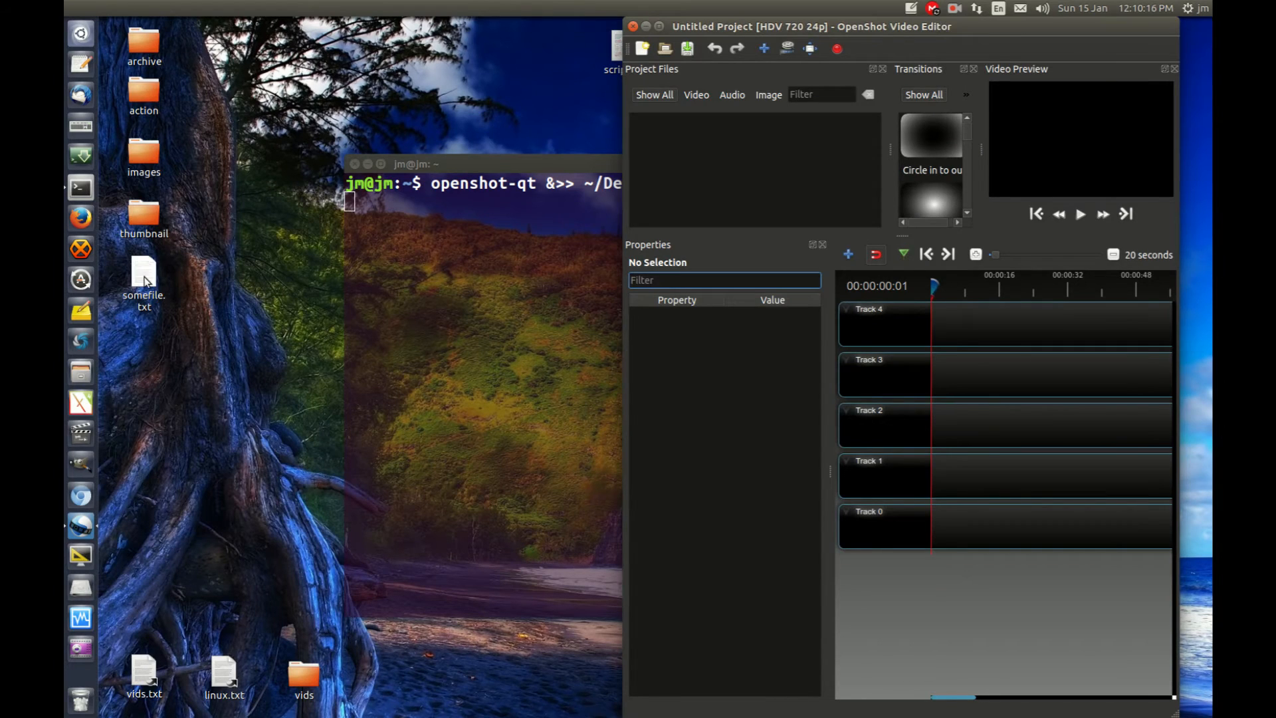
double_click(144, 277)
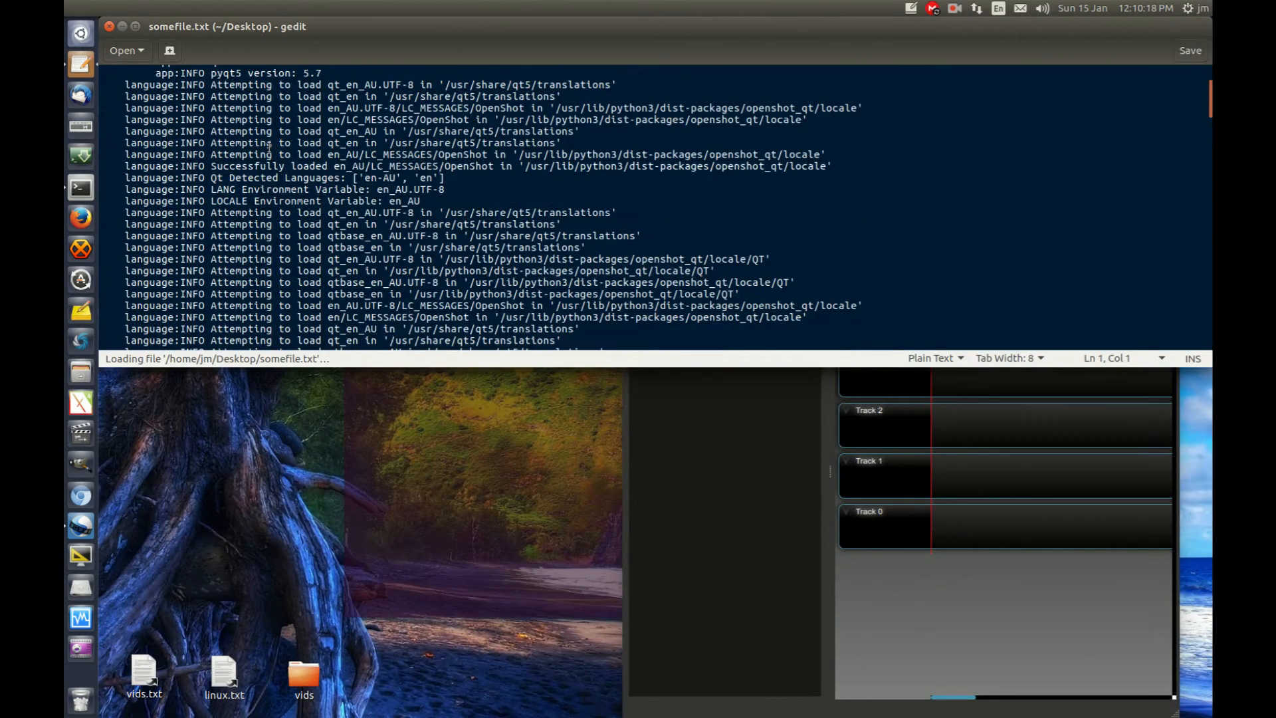
Search the log for 'error' and select the single ERROR line reporting an unhandled crash.
scroll(down, 3)
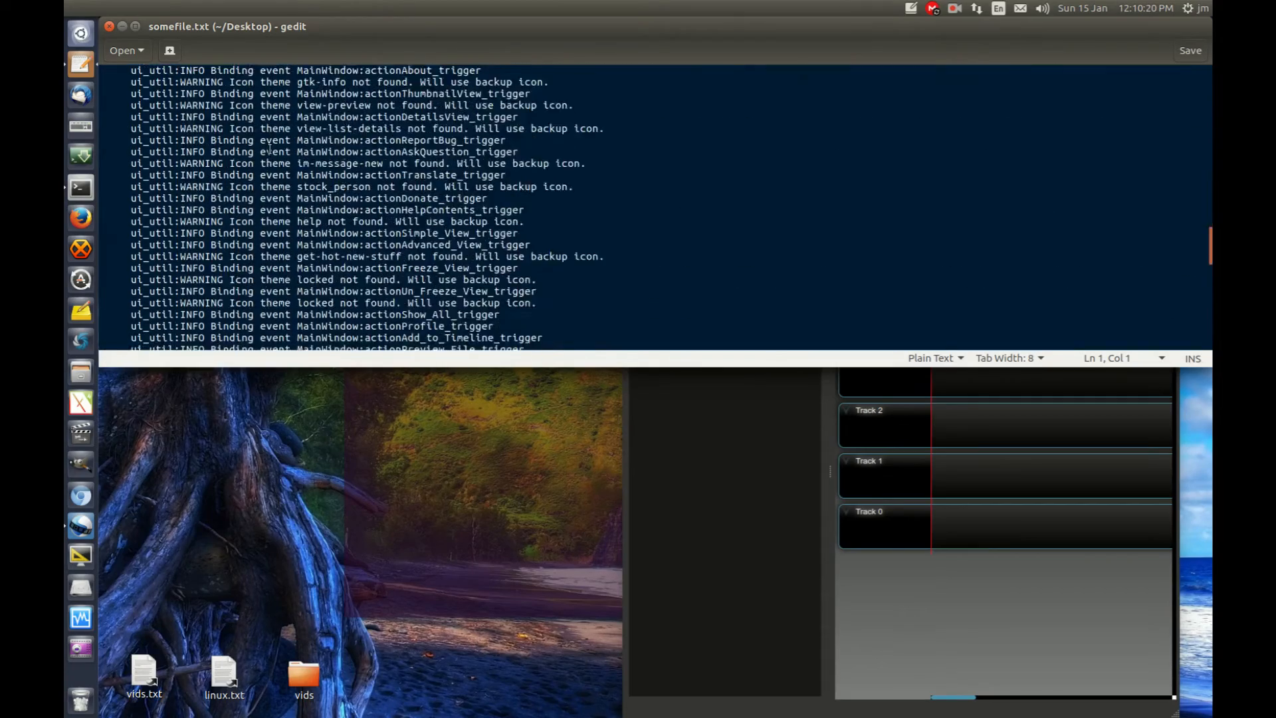
scroll(down, 3)
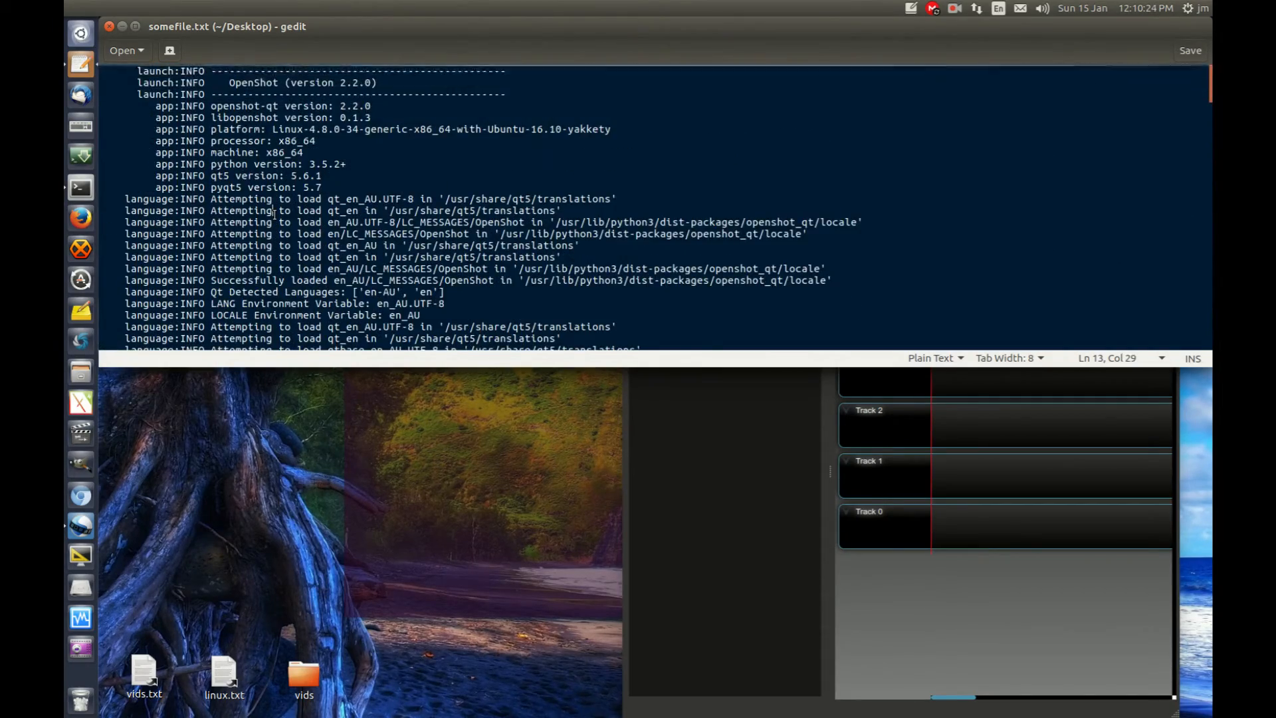
key(ctrl+f)
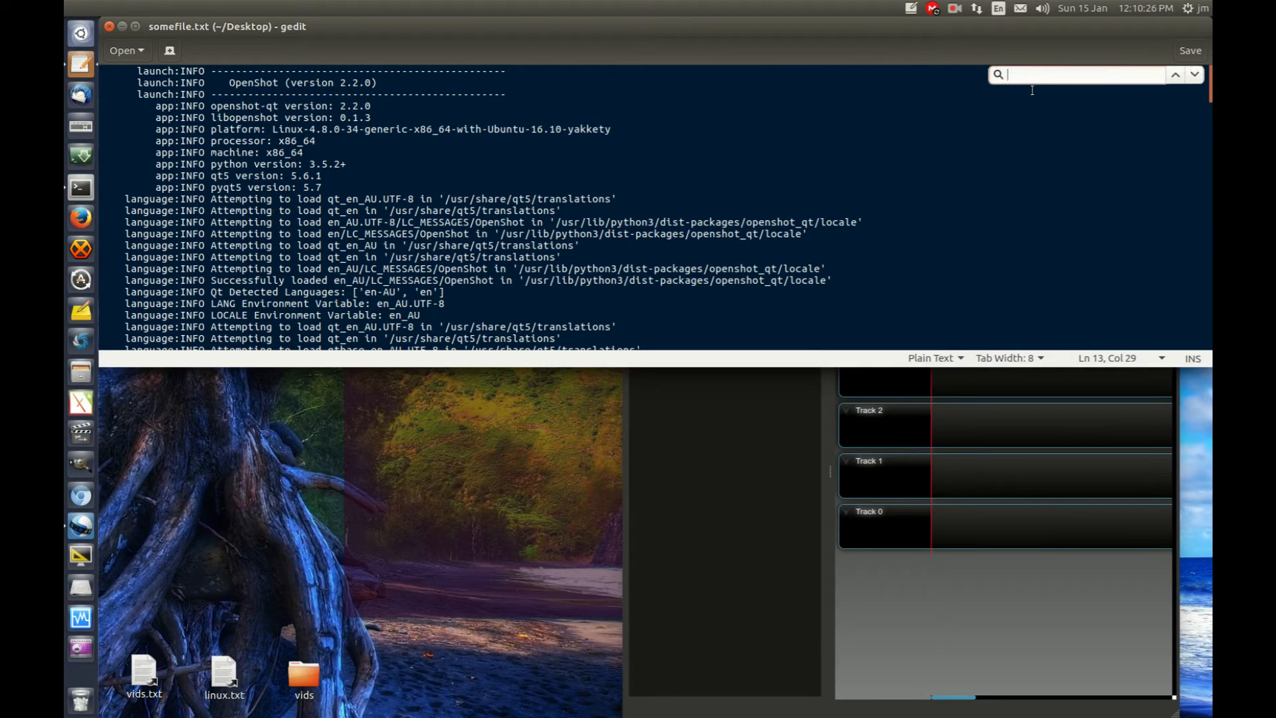
text(error)
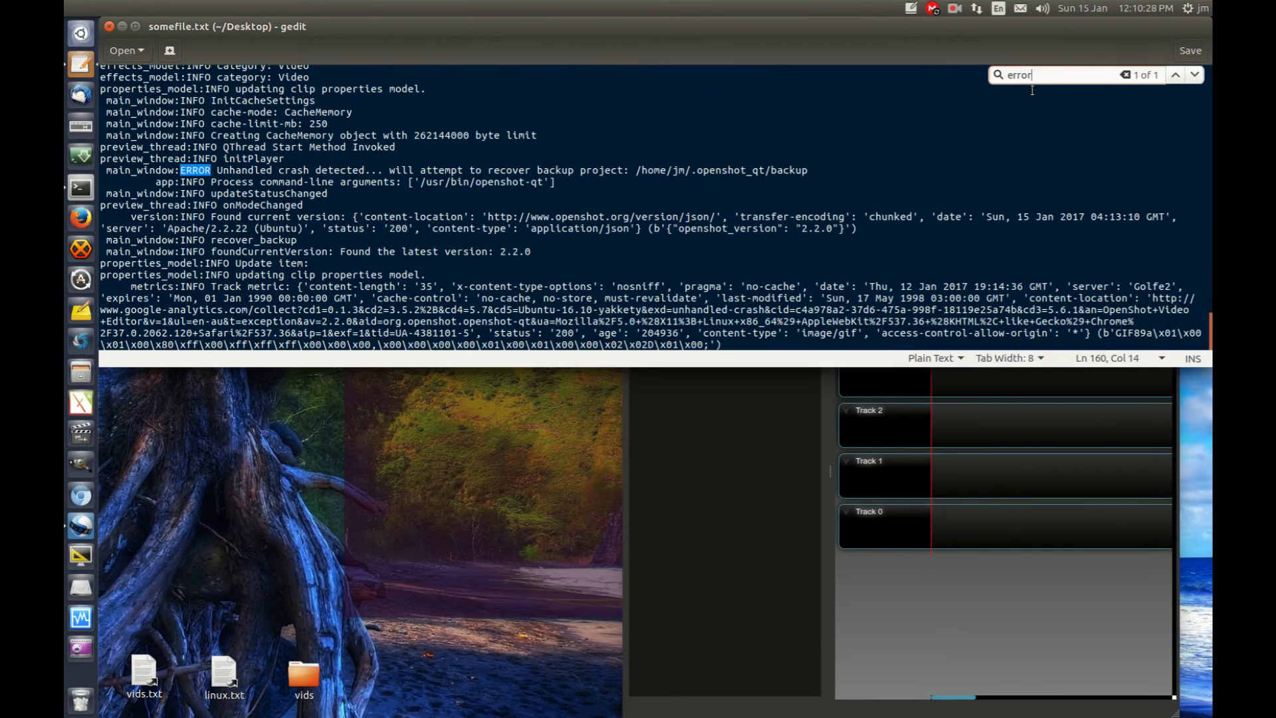
triple_click(1058, 74)
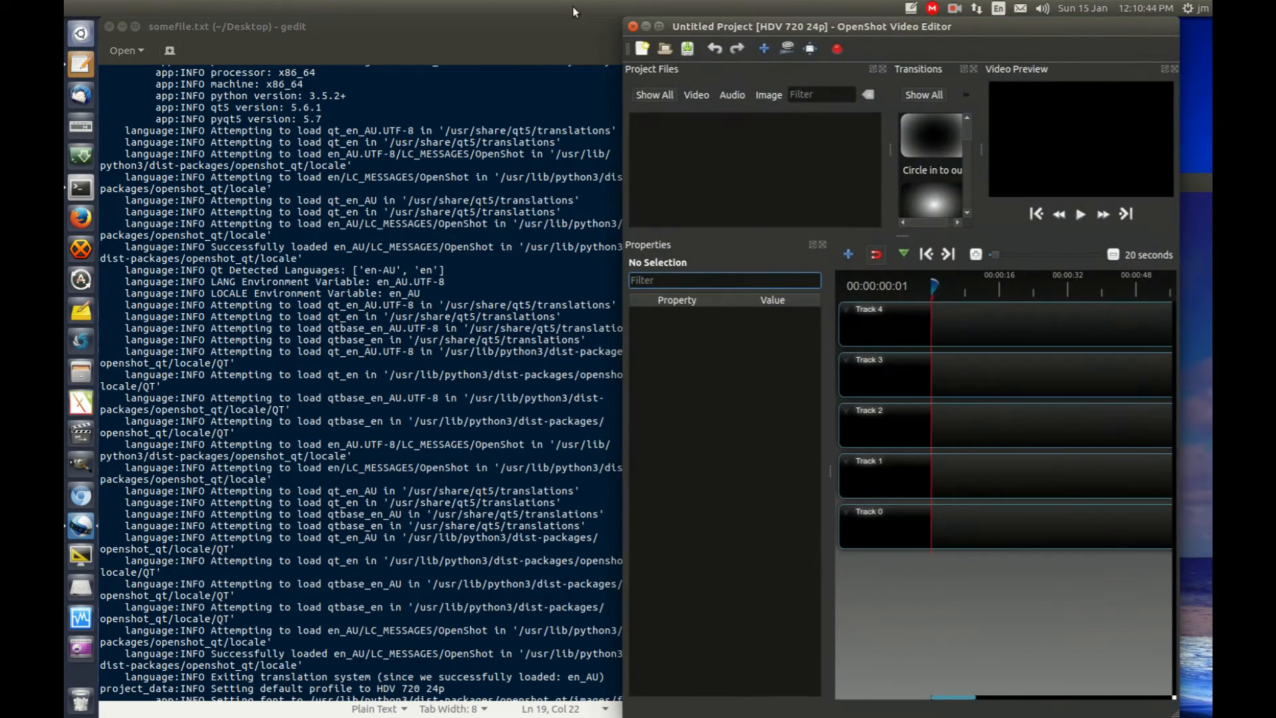
Revisit the terminal's &>> append command, then bring OpenShot back to the front.
click(644, 27)
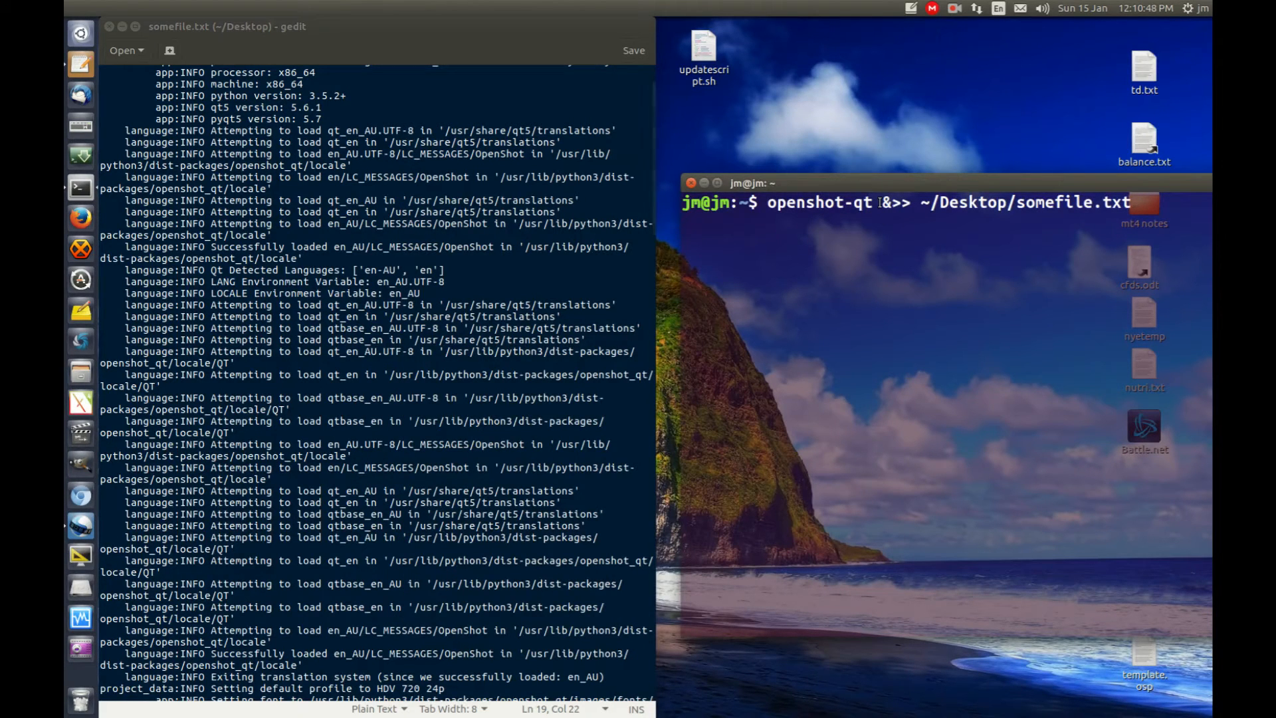
key(Return)
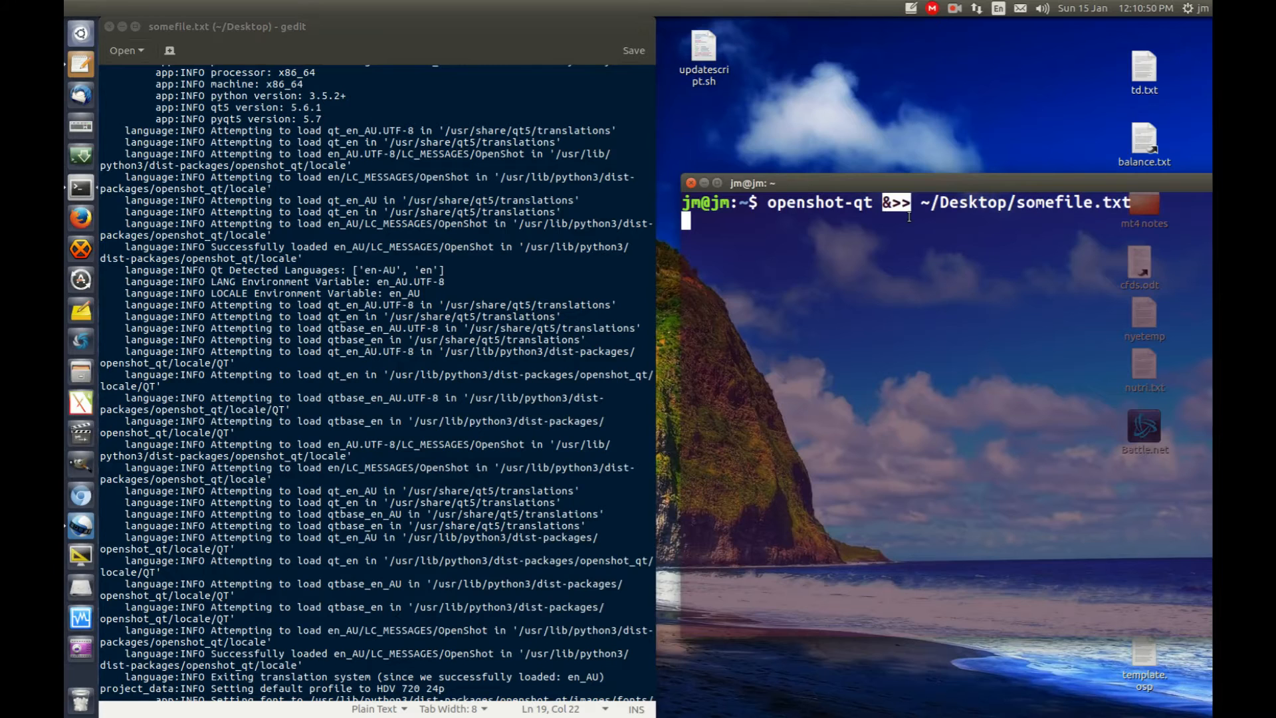
mouse_move(79, 525)
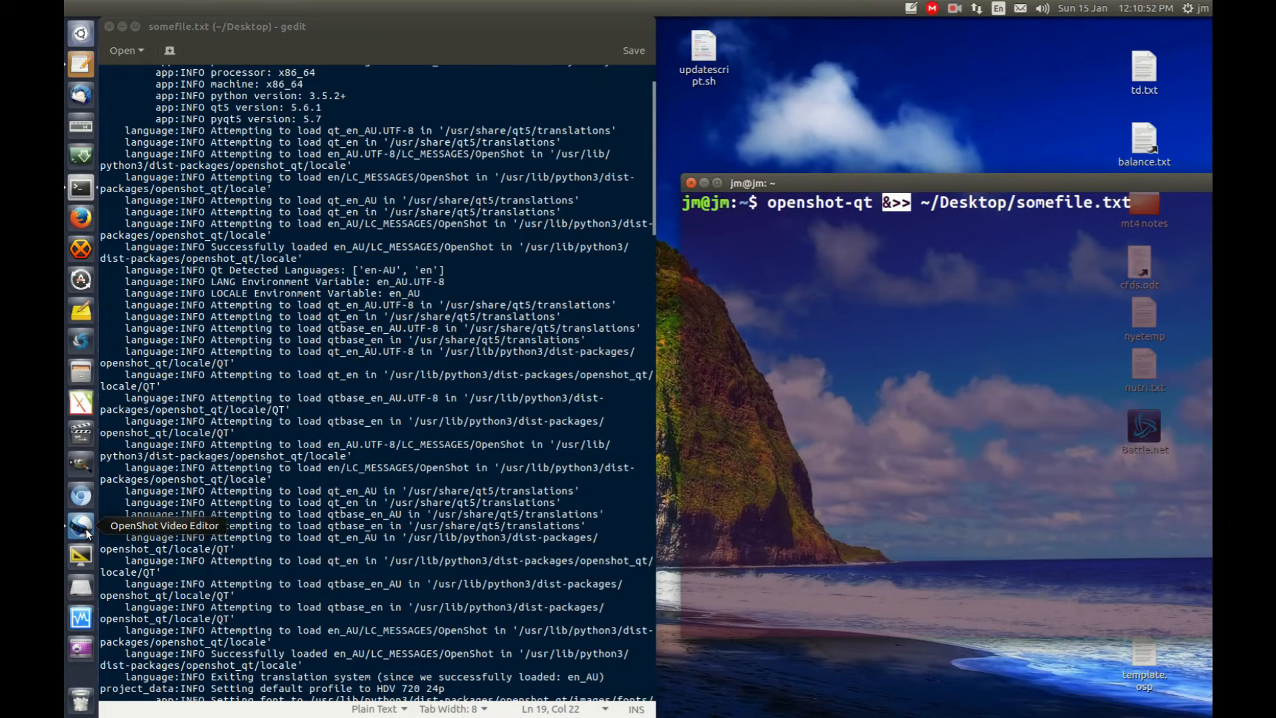
click(80, 525)
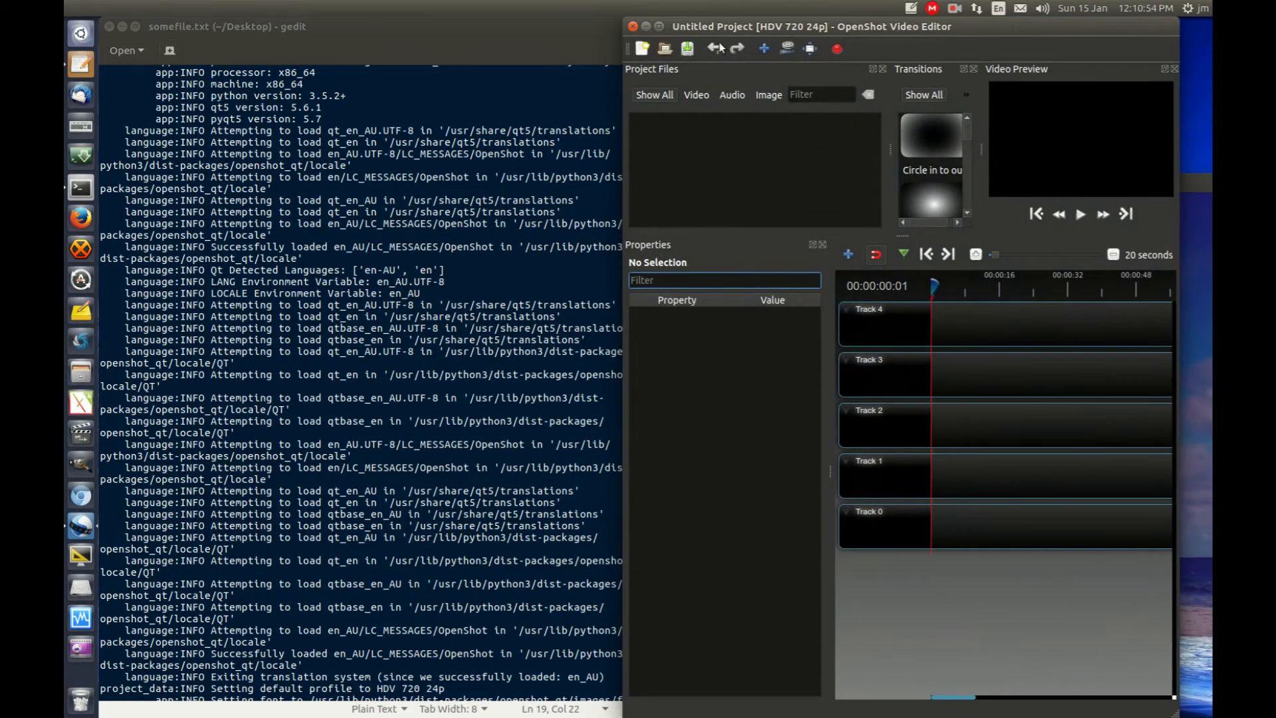
Open and close the Animated Titles dialog, then quit OpenShot so the terminal returns to its prompt.
click(733, 27)
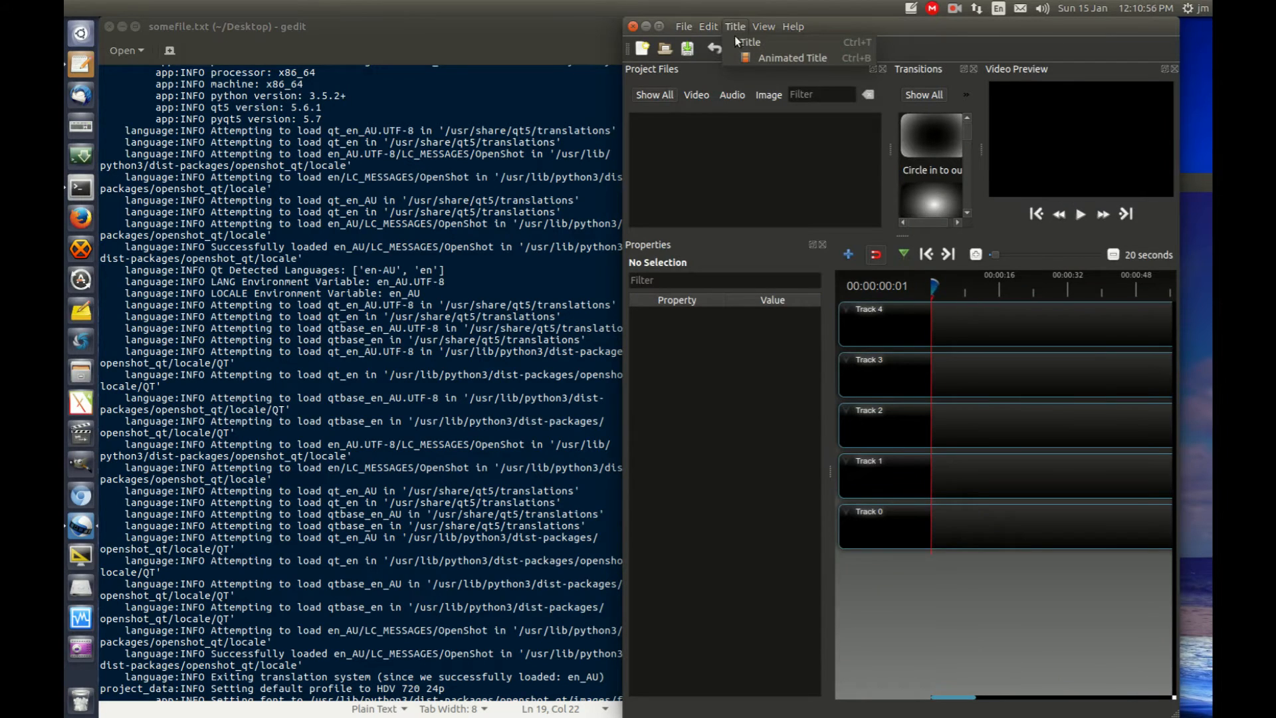
click(791, 57)
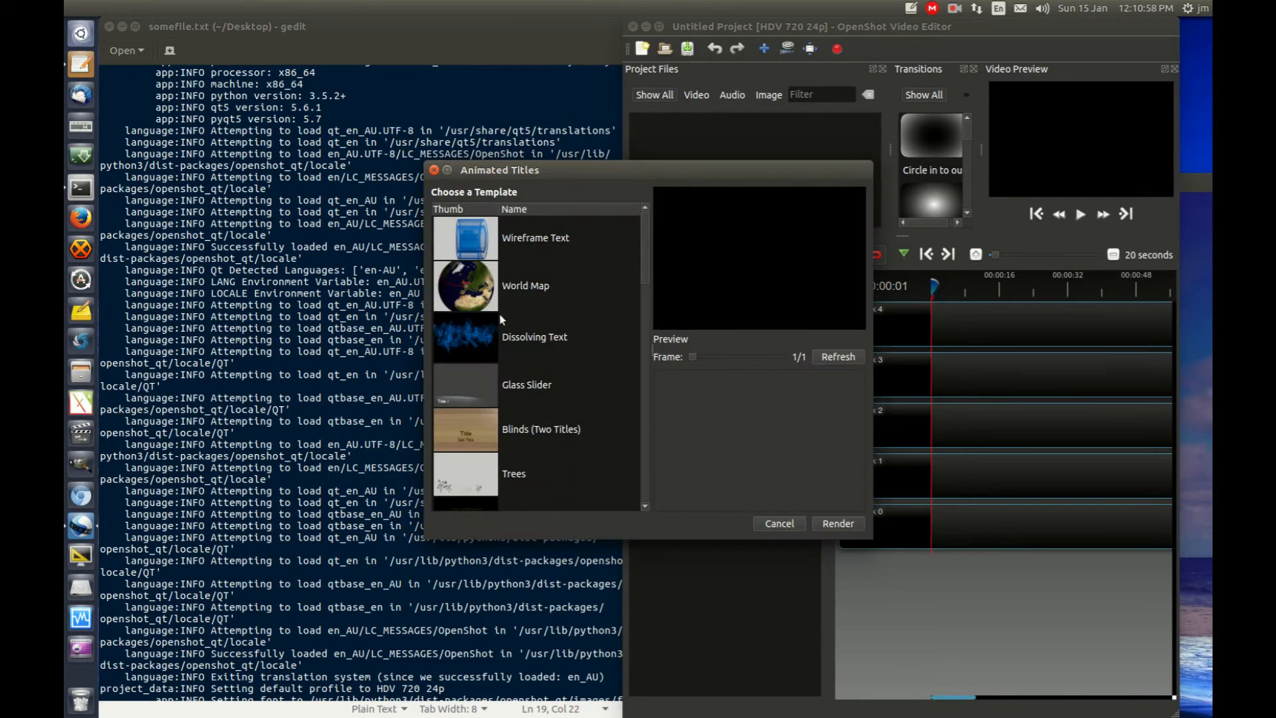
click(525, 285)
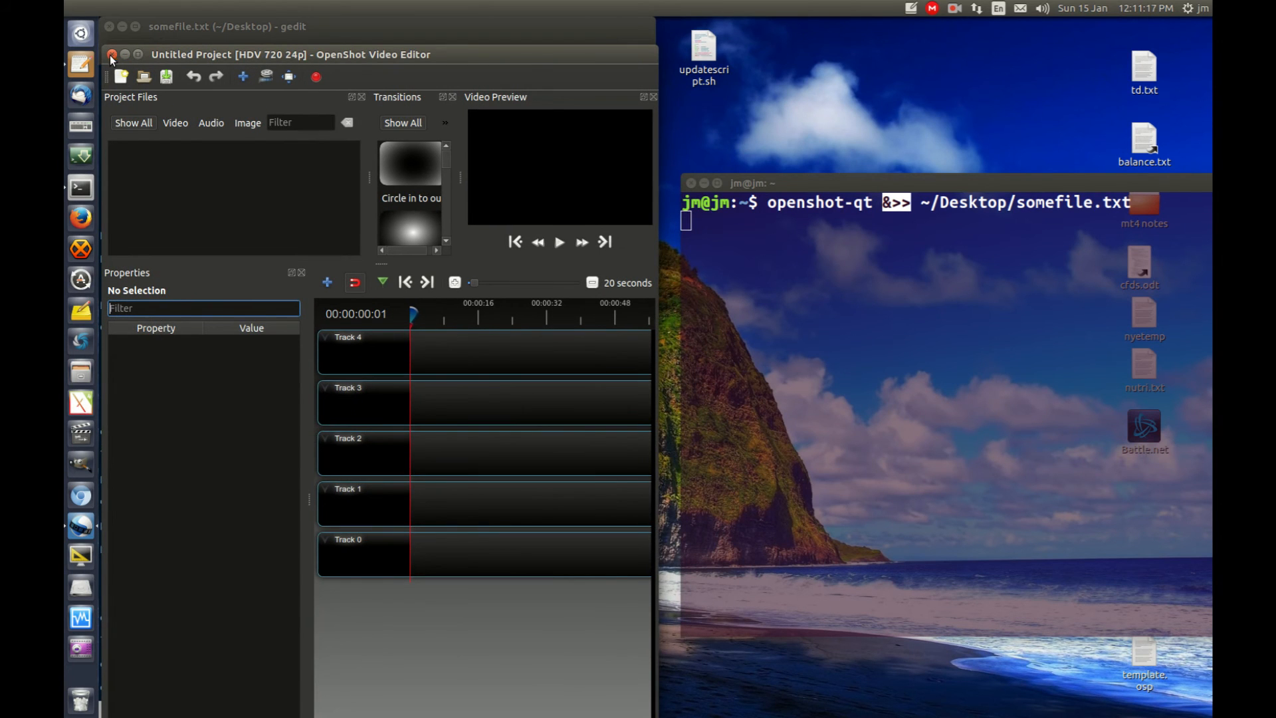
click(112, 55)
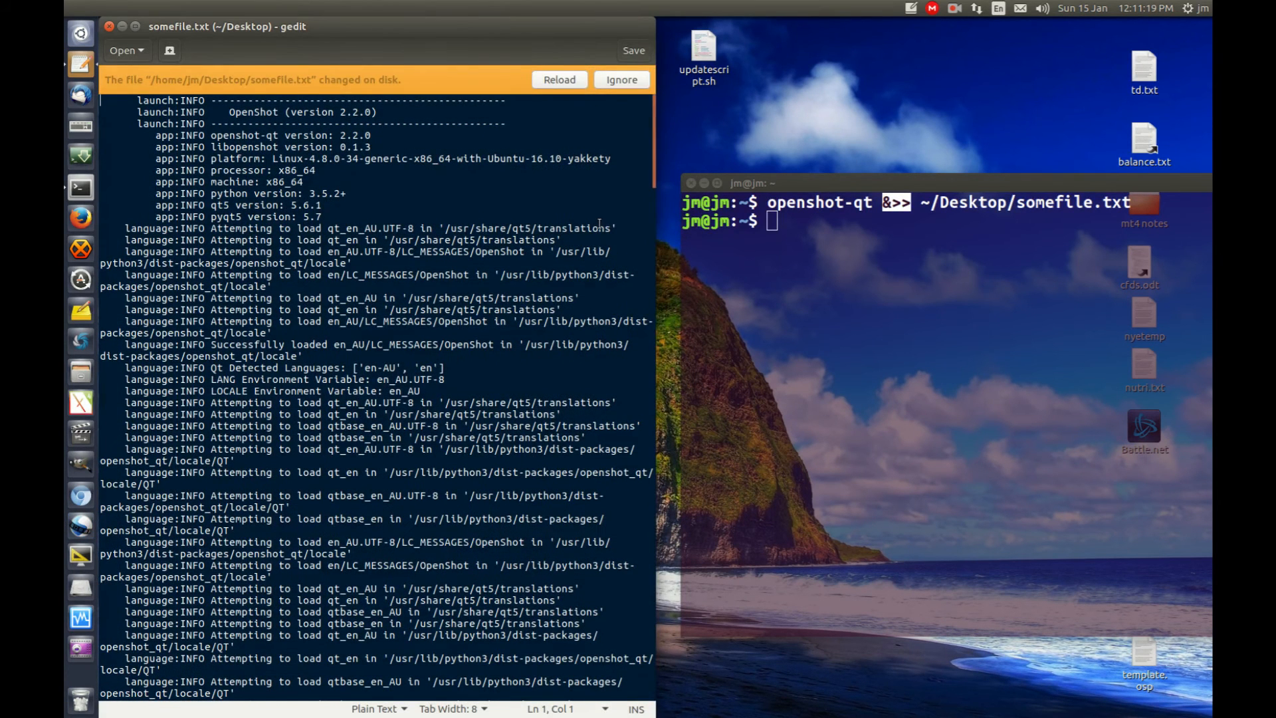